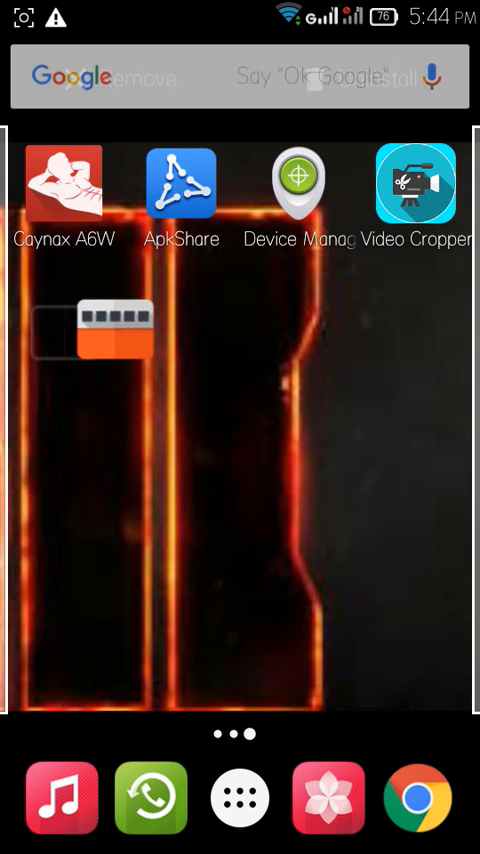
Drag the Launchify shortcut into the slot beneath ApkShare on the home screen
{"action": "left_click_drag", "start_coordinate": [115, 325], "coordinate": [215, 325]}
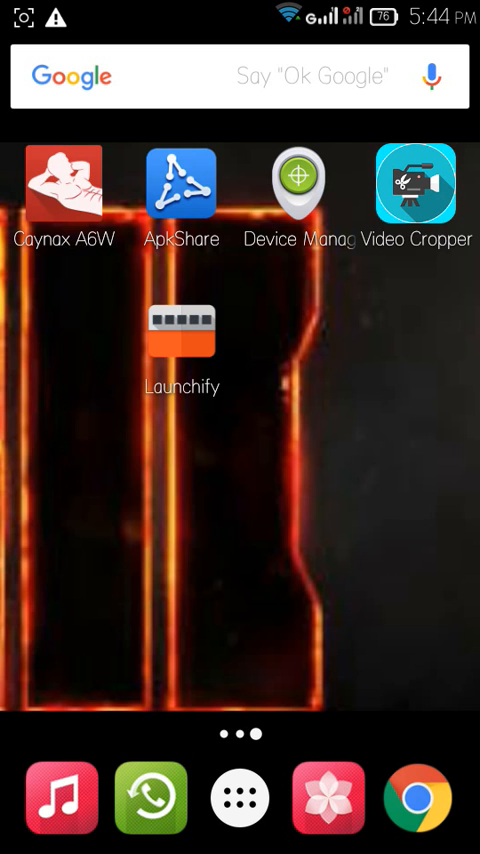
Launch Launchify and cancel the Instant on Google Play prompt
{"action": "left_click", "coordinate": [182, 343]}
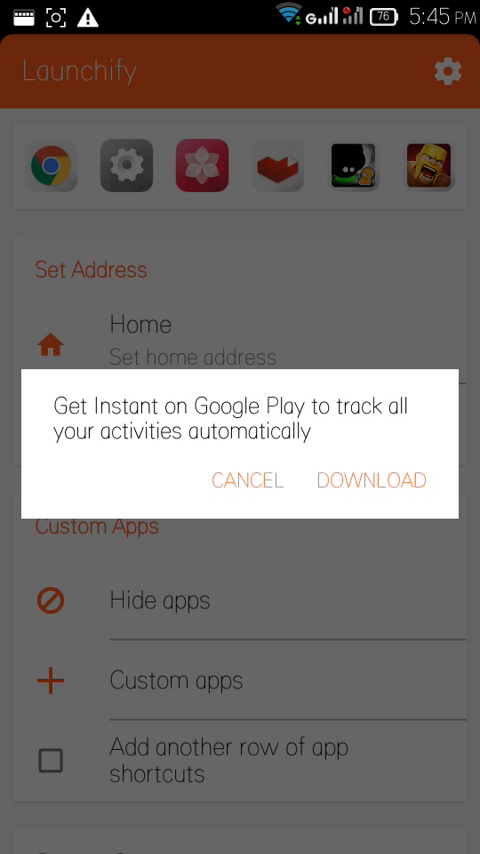
{"action": "left_click", "coordinate": [247, 480]}
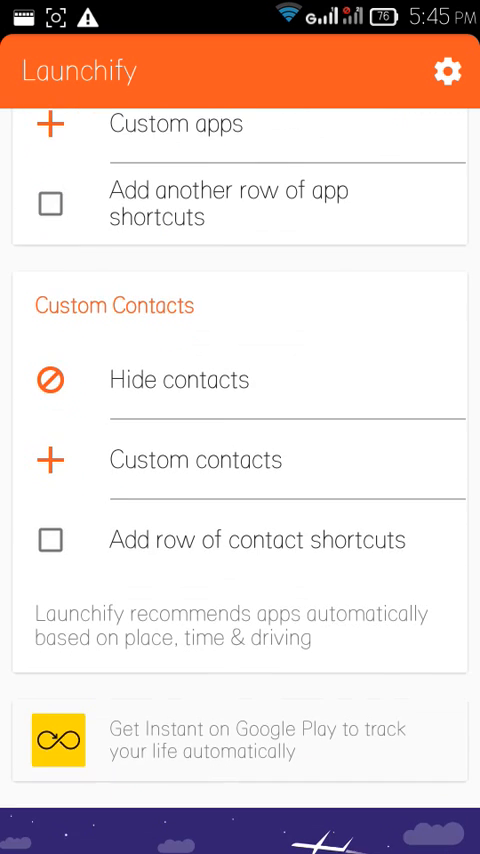
Review the custom apps list with Chrome, Settings, Clash of Clans and others, then return to the main page
{"action": "scroll", "scroll_direction": "down", "scroll_amount": 3}
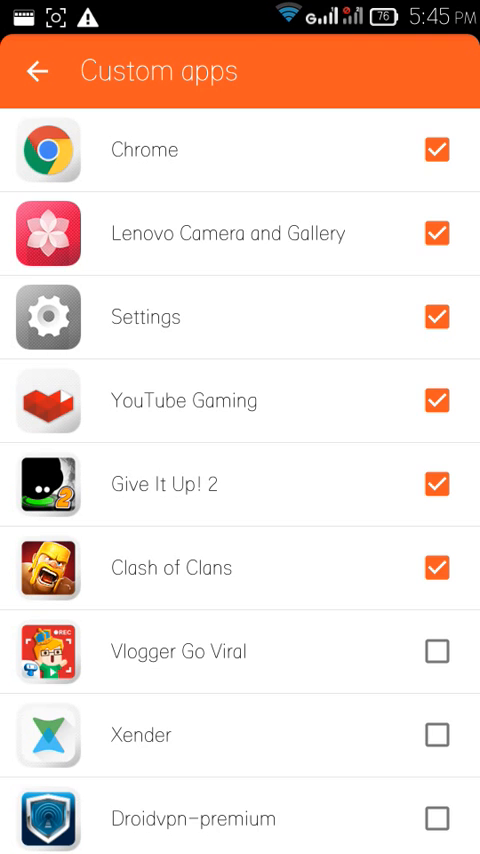
{"action": "left_click", "coordinate": [37, 71]}
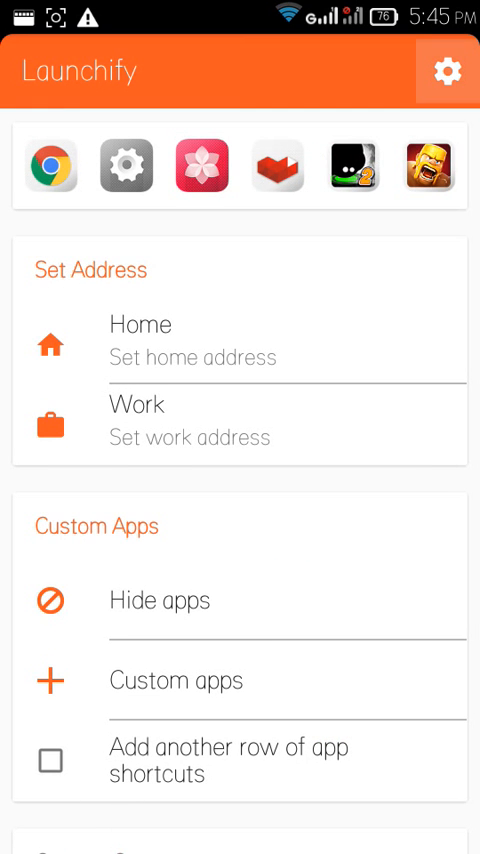
Enable Background Tracking, Notification and Notification Icon on Top in settings, then view custom contacts options
{"action": "left_click", "coordinate": [454, 71]}
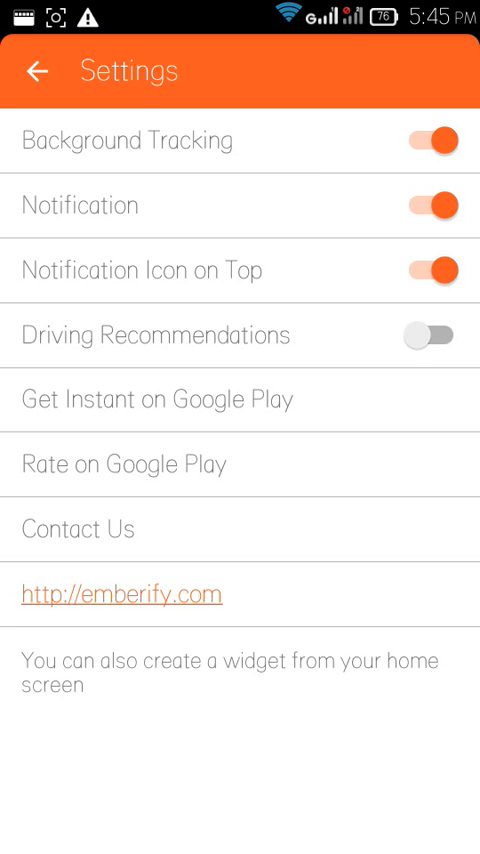
{"action": "left_click", "coordinate": [38, 71]}
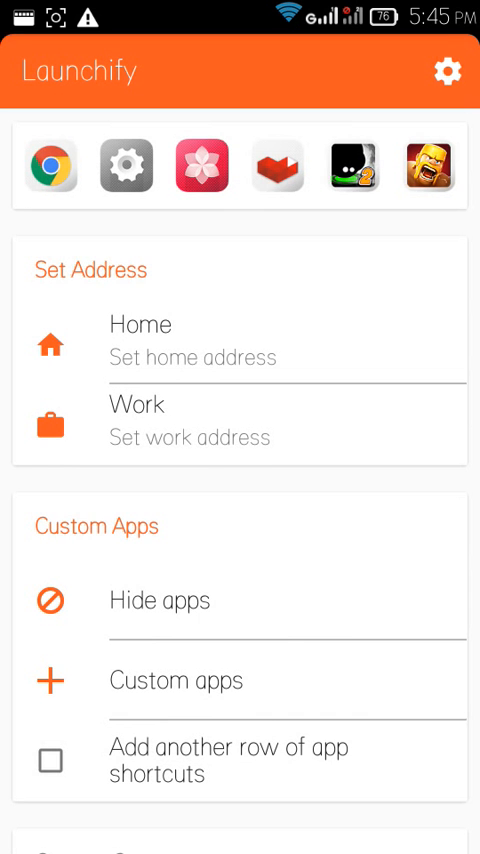
{"action": "scroll", "scroll_direction": "down", "scroll_amount": 3}
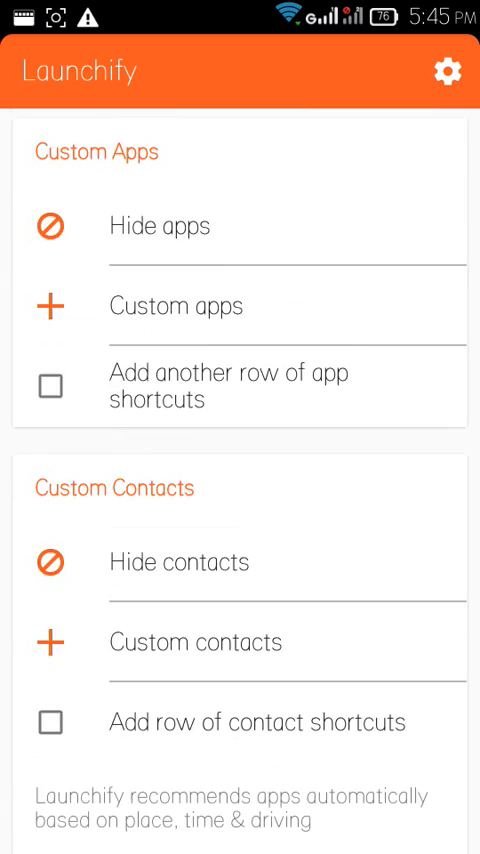